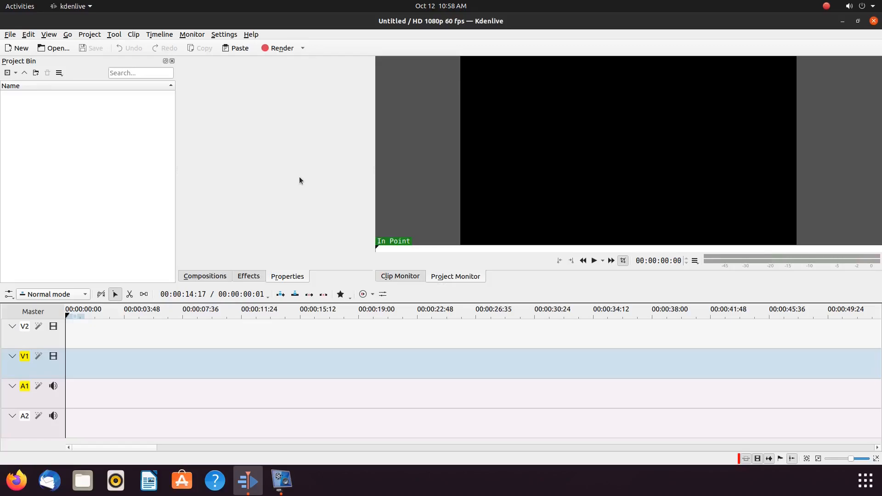
pyautogui.moveTo(166, 207)
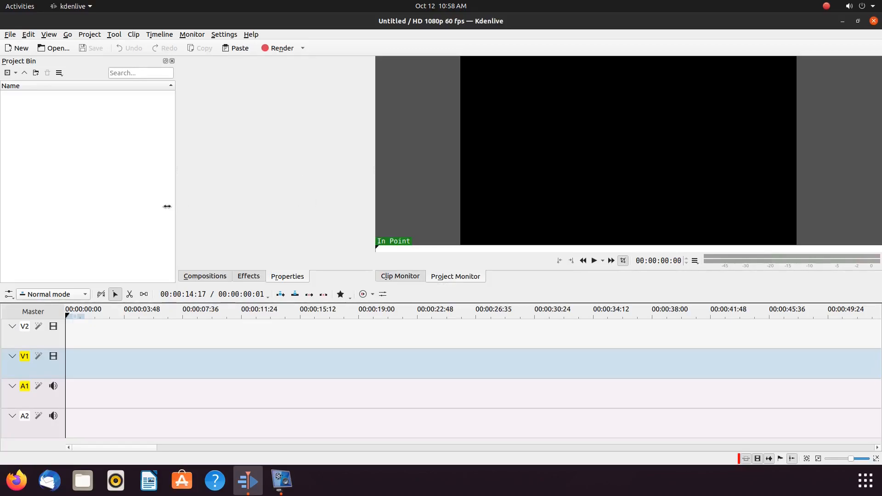
pyautogui.moveTo(111, 224)
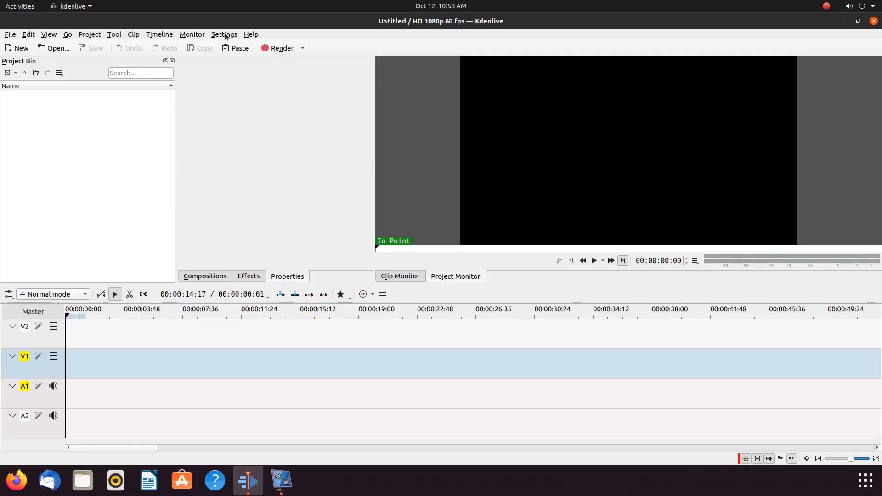
# Step: Show the About Kdenlive dialog from the Help menu, revealing version 19.12.3
pyautogui.click(251, 34)
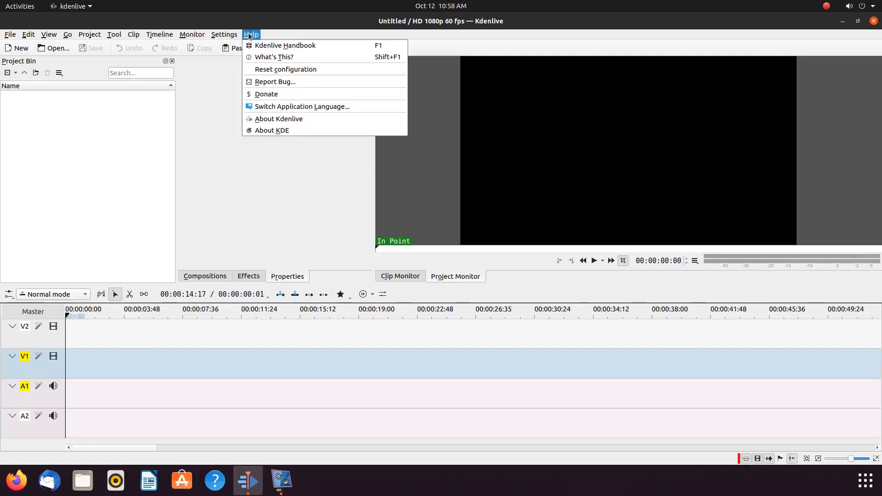
pyautogui.moveTo(272, 129)
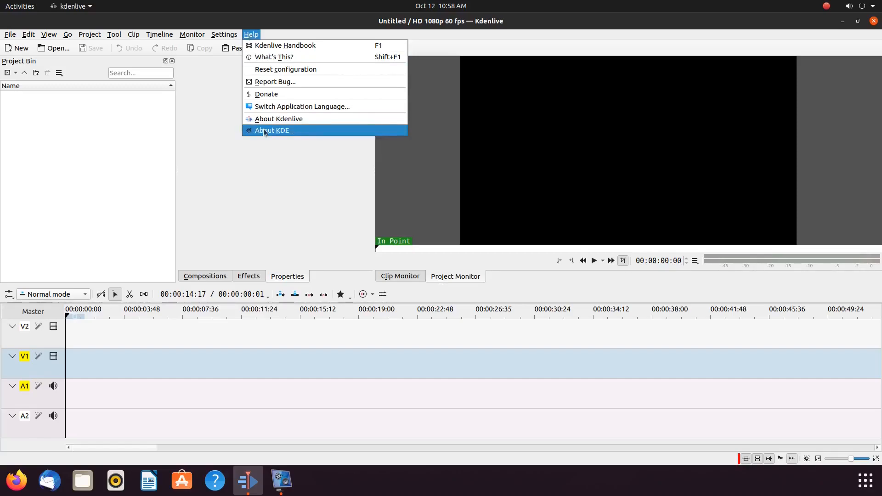
pyautogui.click(277, 119)
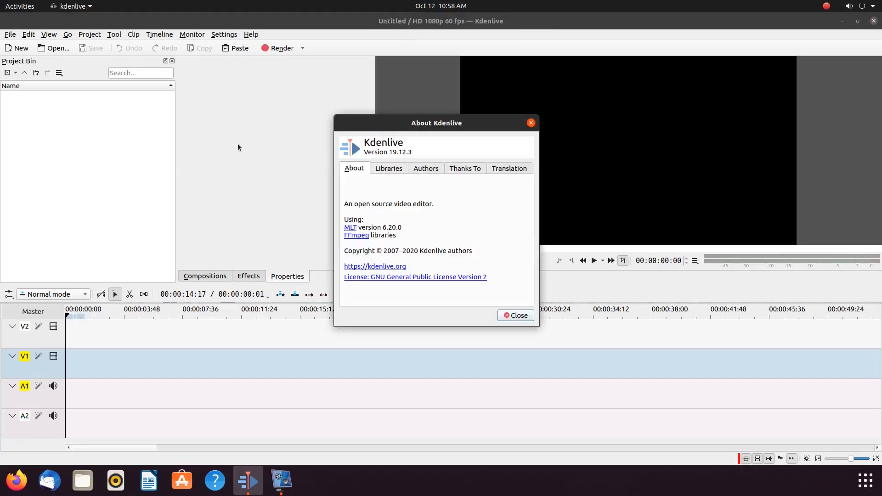
pyautogui.moveTo(408, 157)
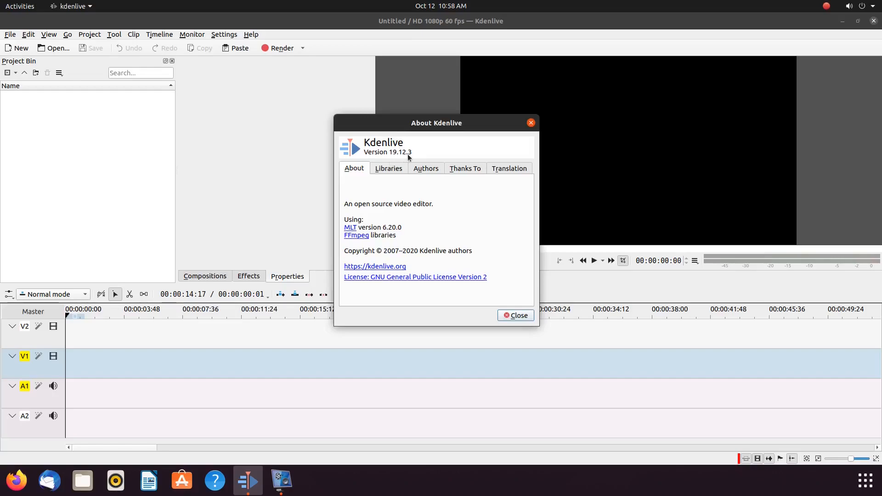
pyautogui.moveTo(402, 207)
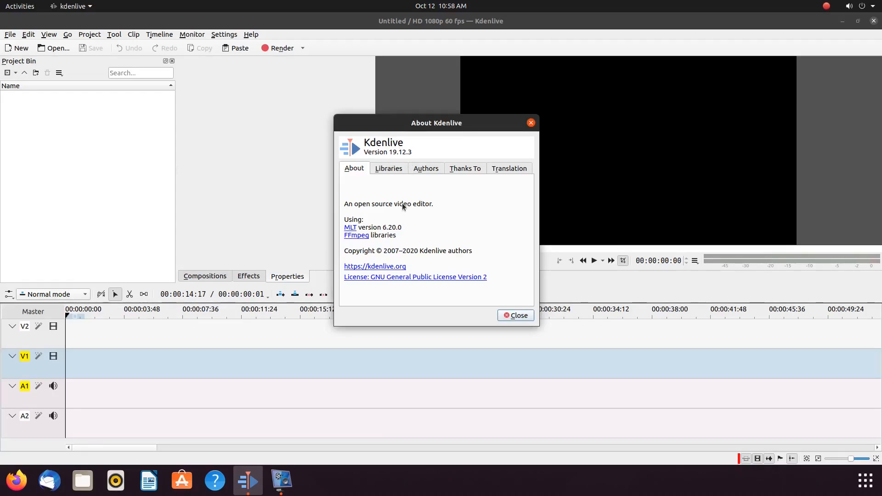
pyautogui.moveTo(527, 154)
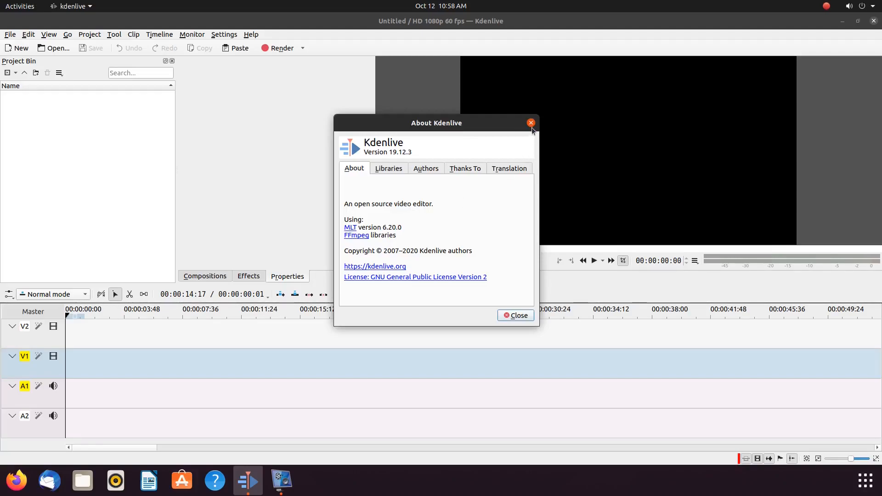
# Step: Dismiss the About Kdenlive dialog to return to the empty project
pyautogui.click(529, 122)
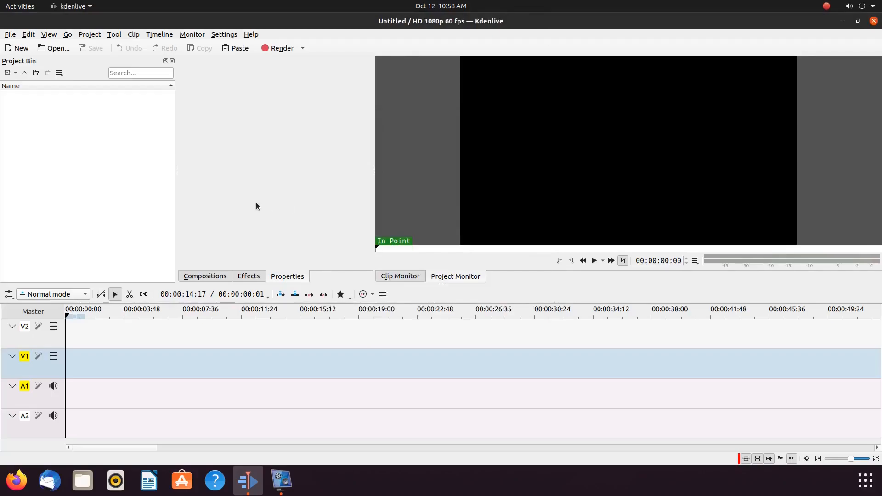
pyautogui.moveTo(252, 205)
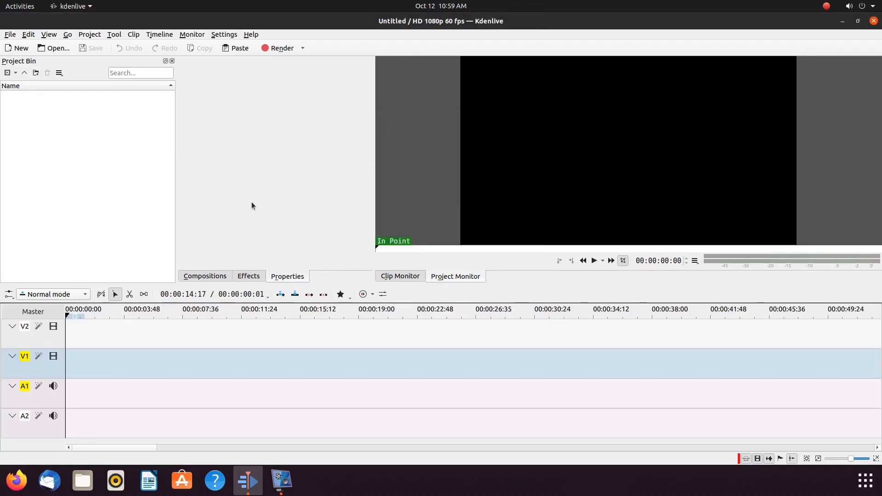
pyautogui.moveTo(146, 226)
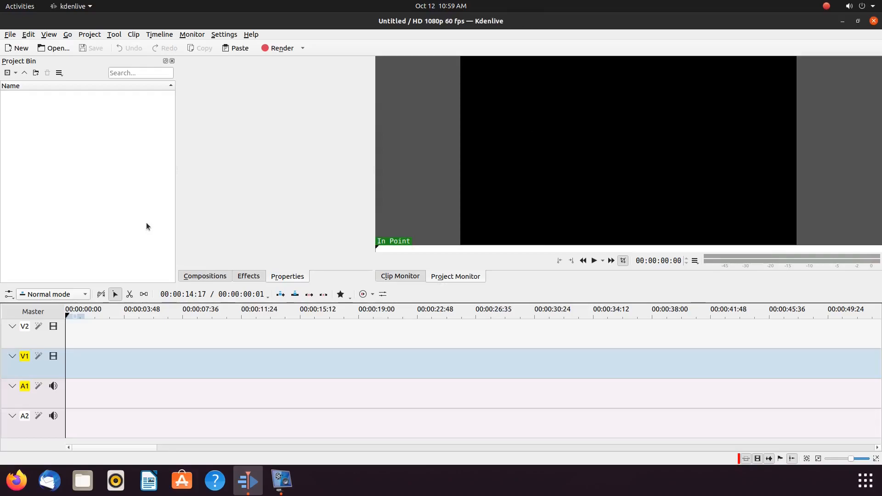
pyautogui.moveTo(110, 297)
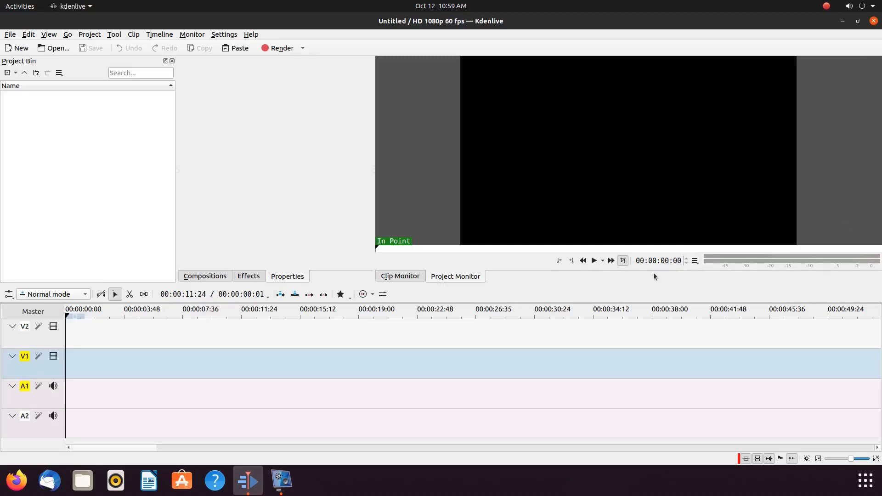
pyautogui.moveTo(108, 209)
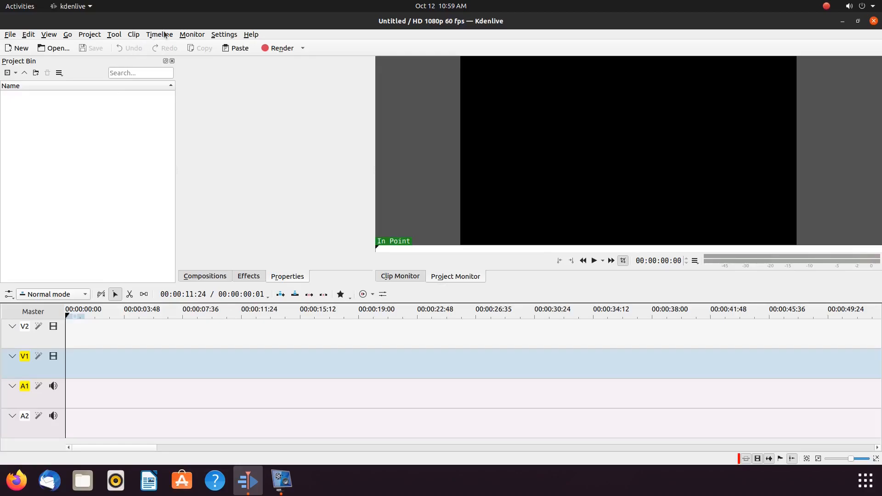
pyautogui.moveTo(225, 34)
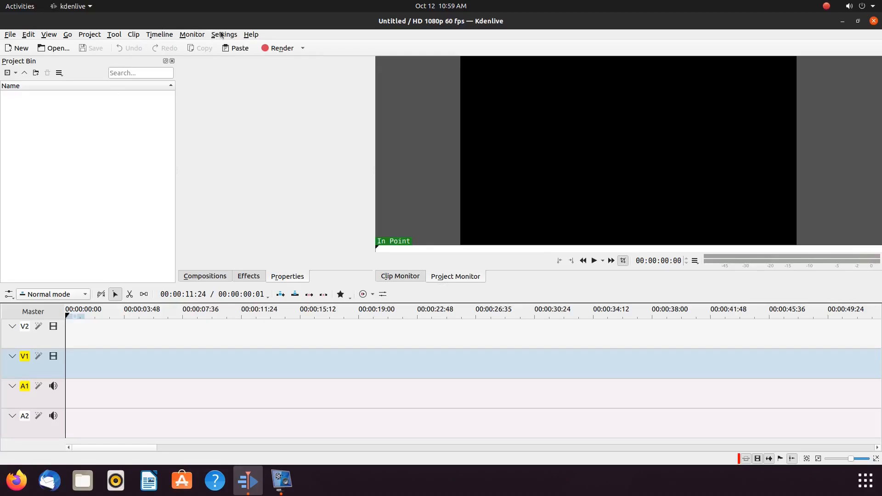
# Step: Bring up the Settings menu to reach the Force Breeze Icon Theme option
pyautogui.click(224, 34)
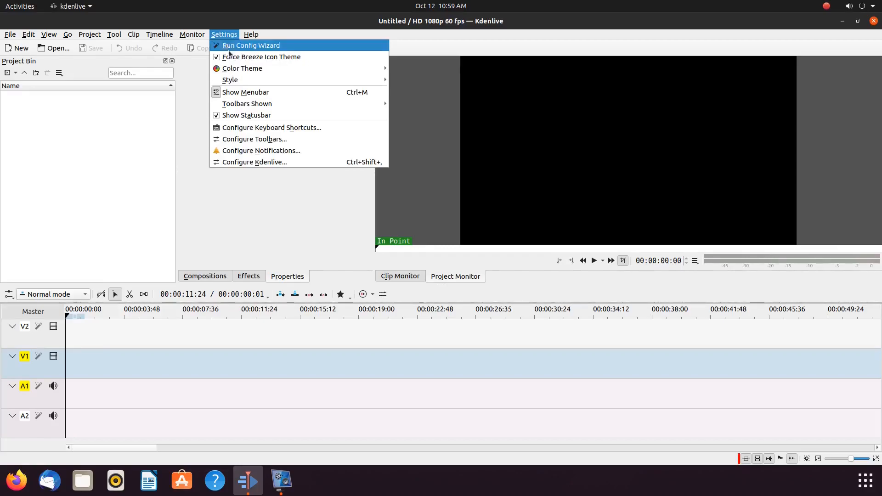
pyautogui.moveTo(260, 56)
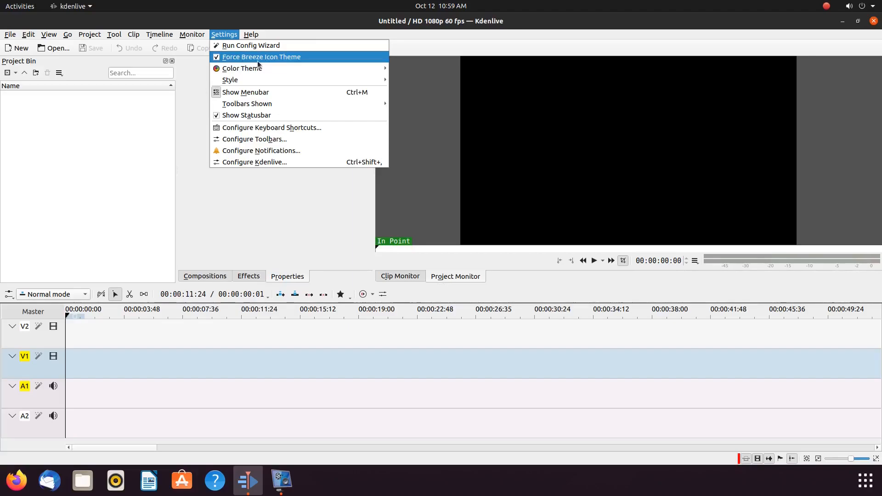
pyautogui.moveTo(231, 61)
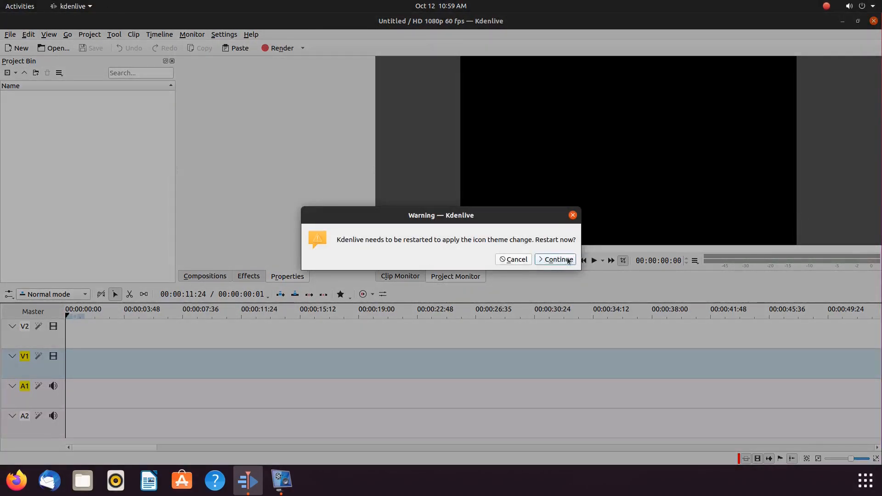
# Step: Confirm the restart prompt with Continue so the icon theme change applies
pyautogui.click(556, 259)
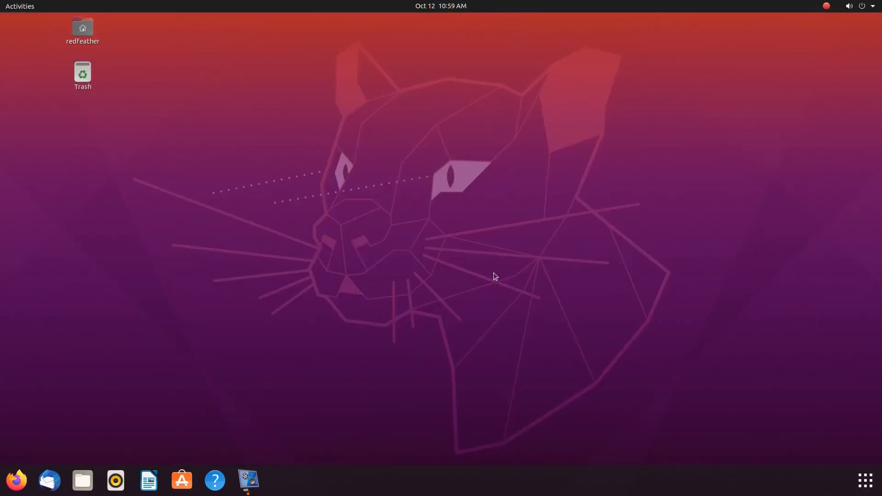
pyautogui.moveTo(476, 281)
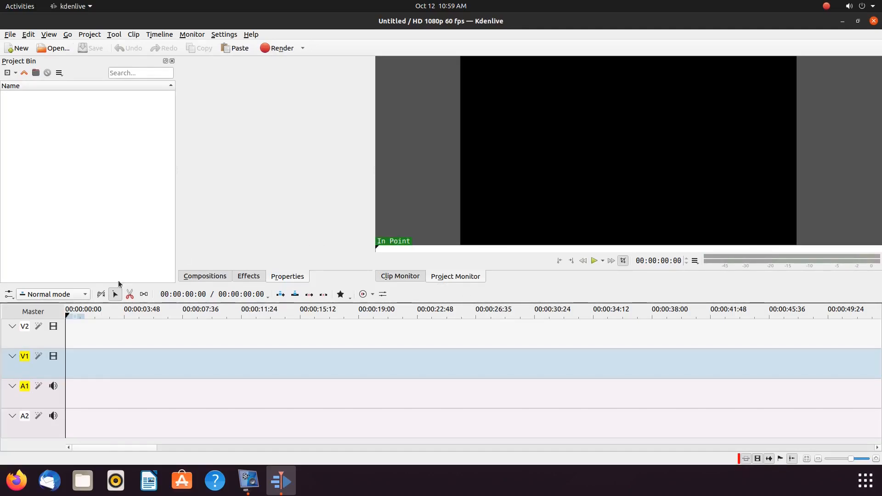
pyautogui.moveTo(156, 130)
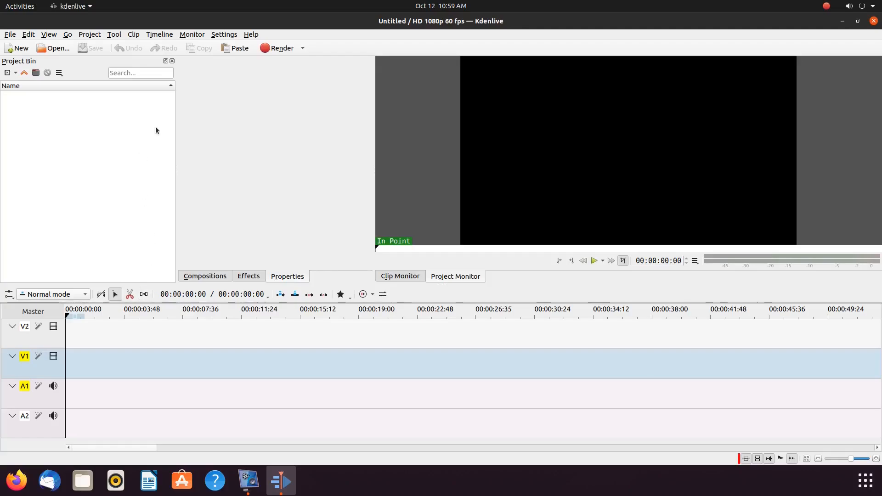
pyautogui.moveTo(75, 64)
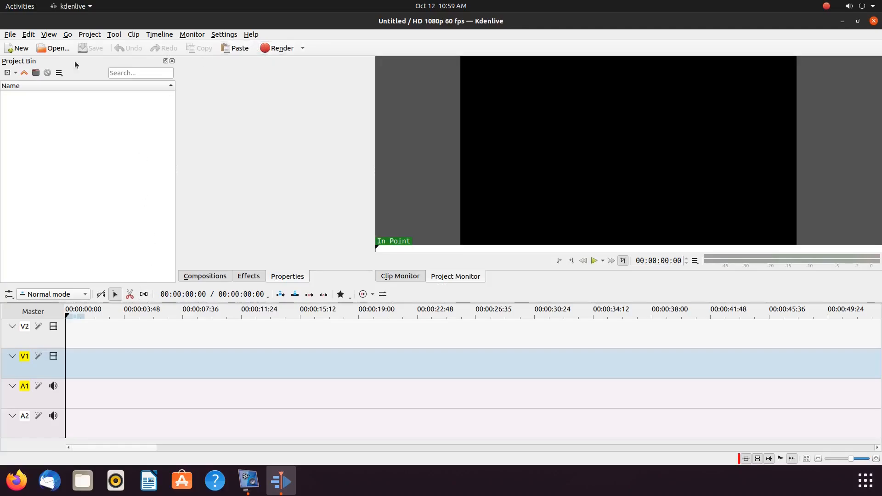
pyautogui.moveTo(571, 188)
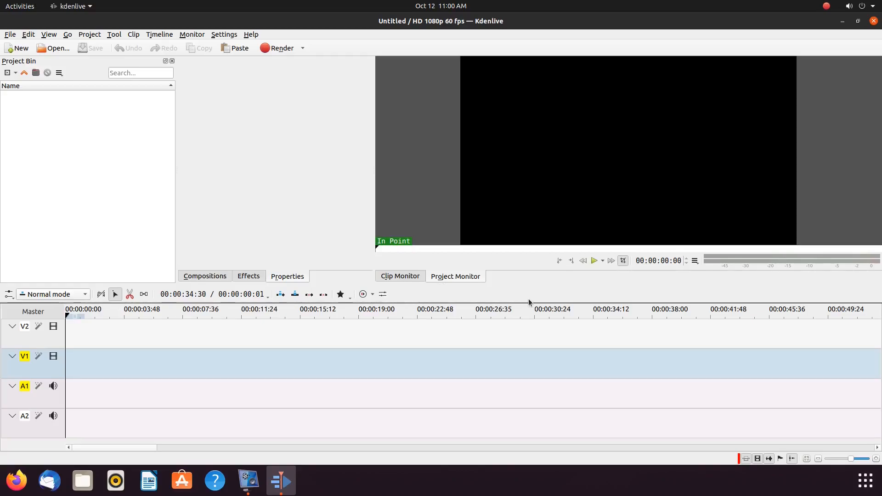
pyautogui.moveTo(339, 241)
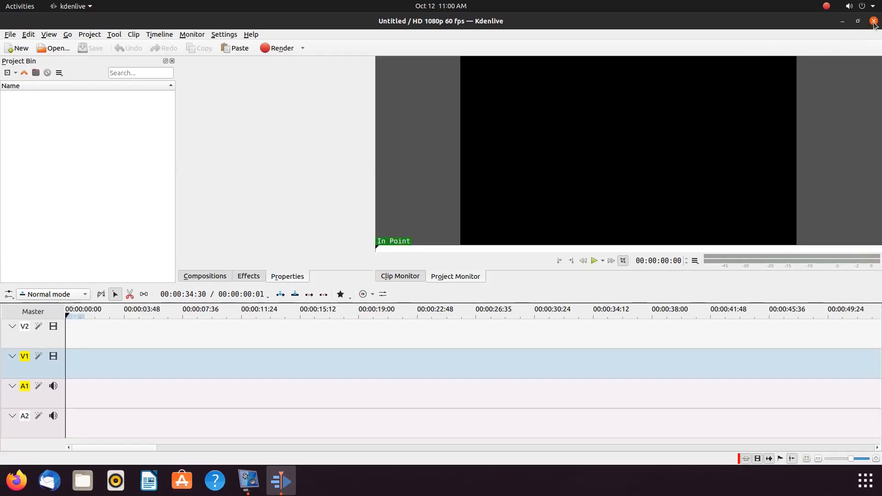
pyautogui.moveTo(852, 24)
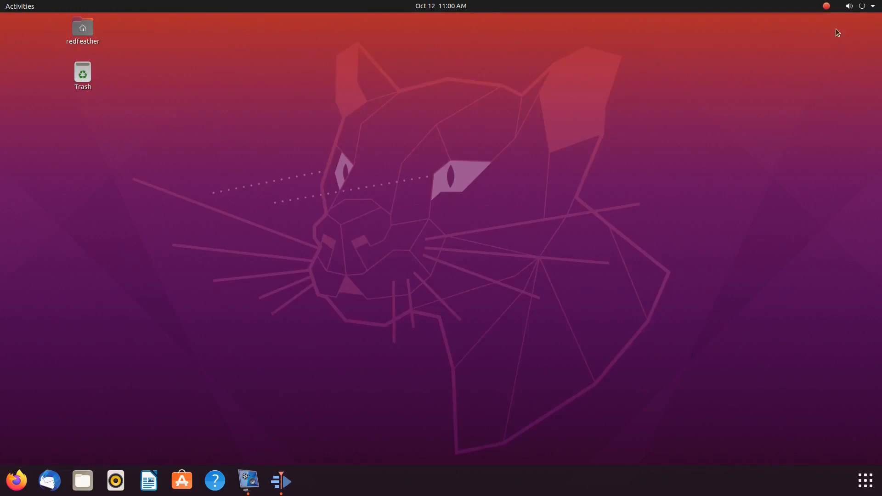
pyautogui.moveTo(485, 145)
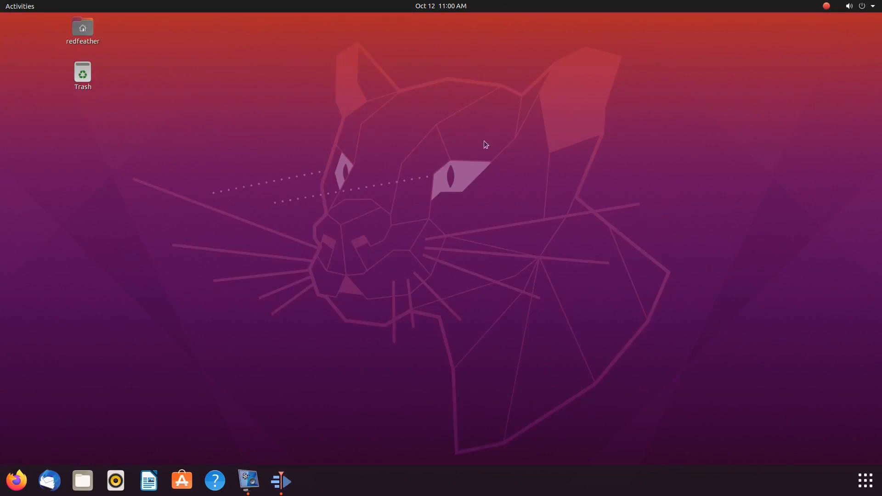
pyautogui.moveTo(314, 258)
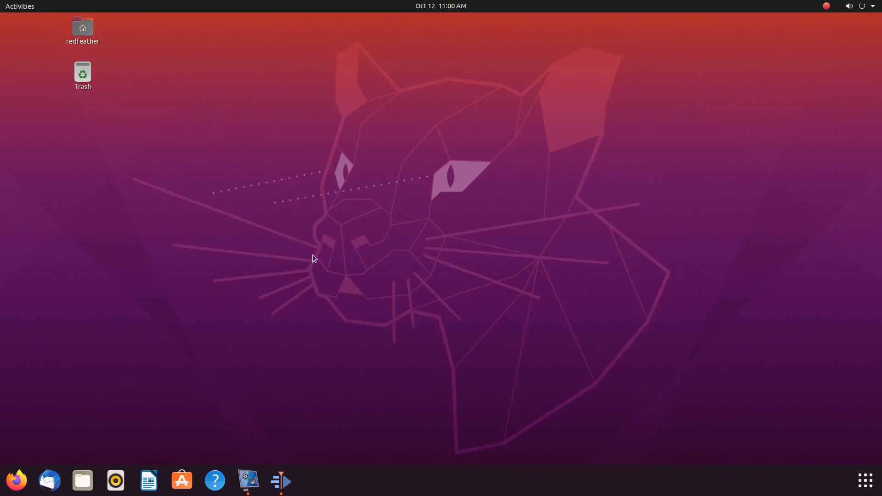
pyautogui.moveTo(443, 372)
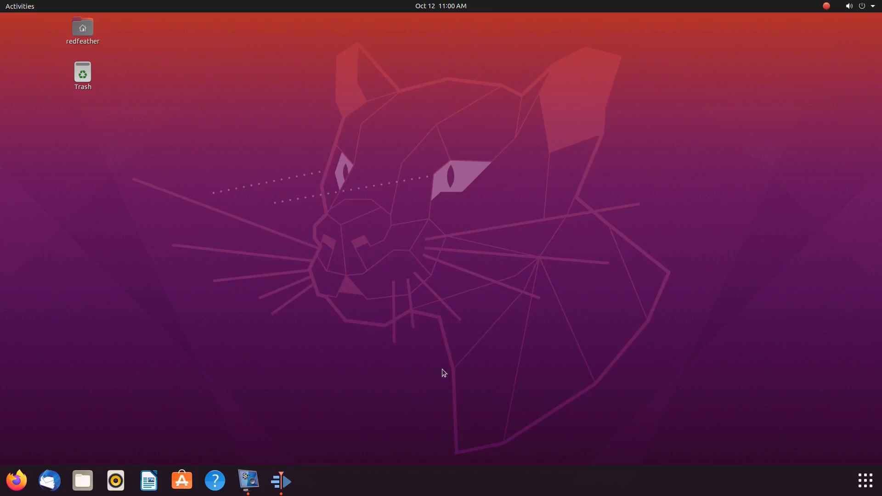
pyautogui.moveTo(444, 378)
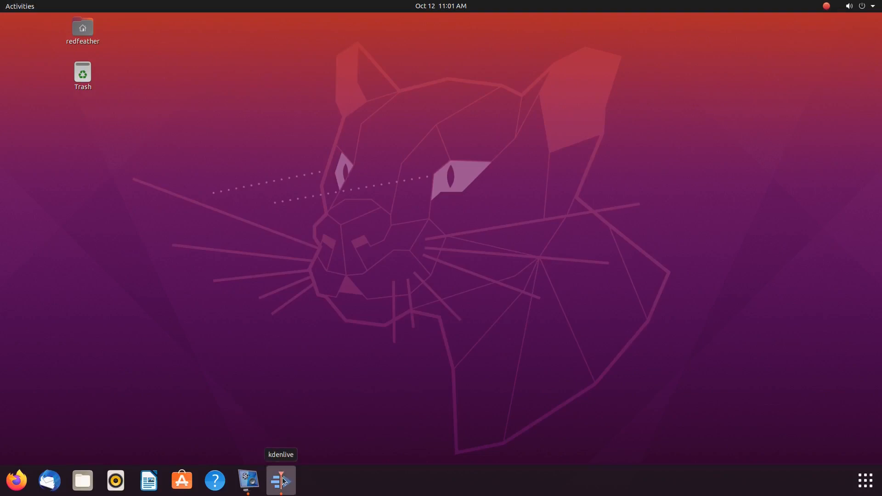
# Step: Relaunch Kdenlive from the dock icon, keeping the colour icons visible
pyautogui.click(282, 480)
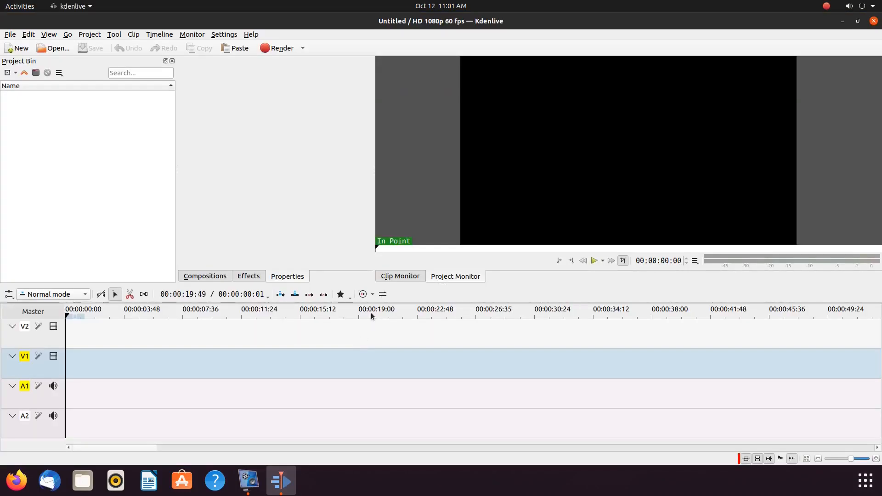